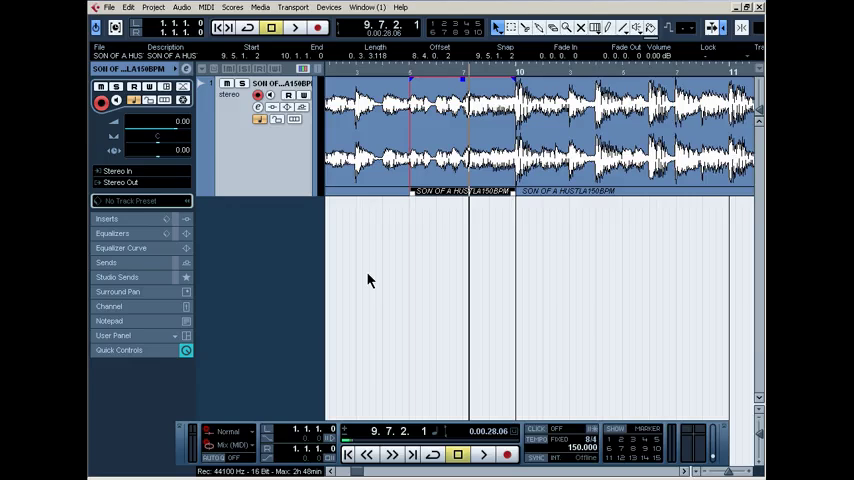
pyautogui.moveTo(430, 184)
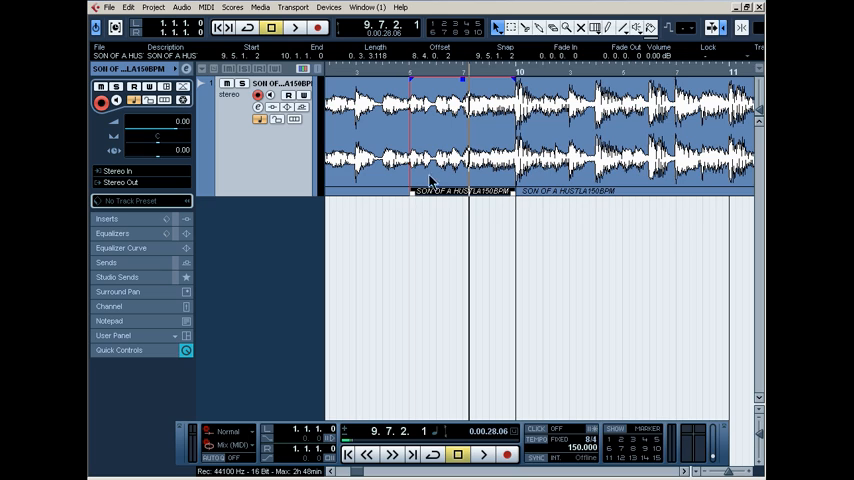
pyautogui.moveTo(462, 180)
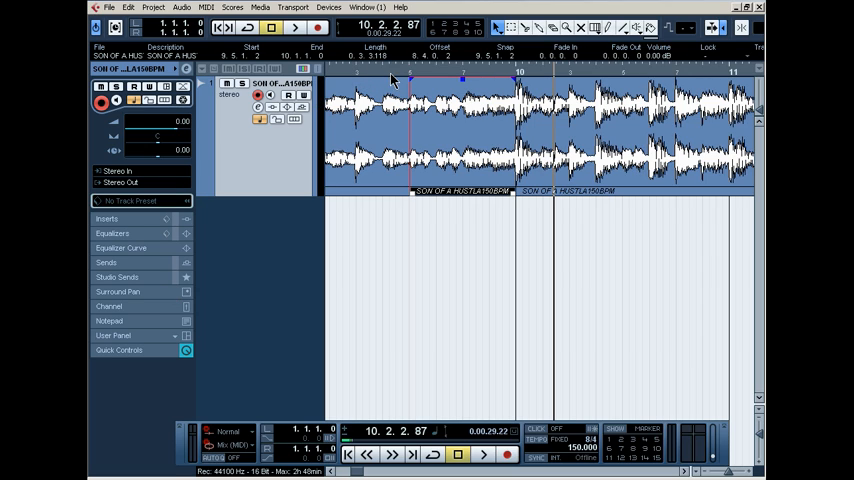
pyautogui.moveTo(394, 78)
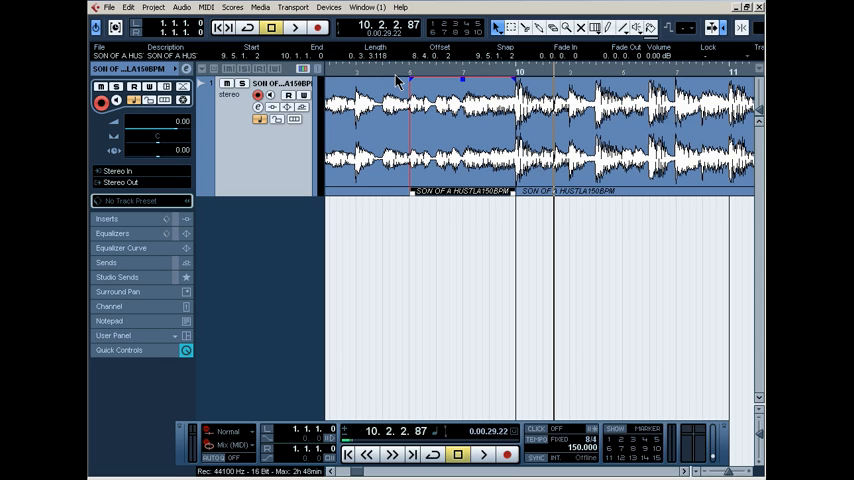
pyautogui.moveTo(440, 192)
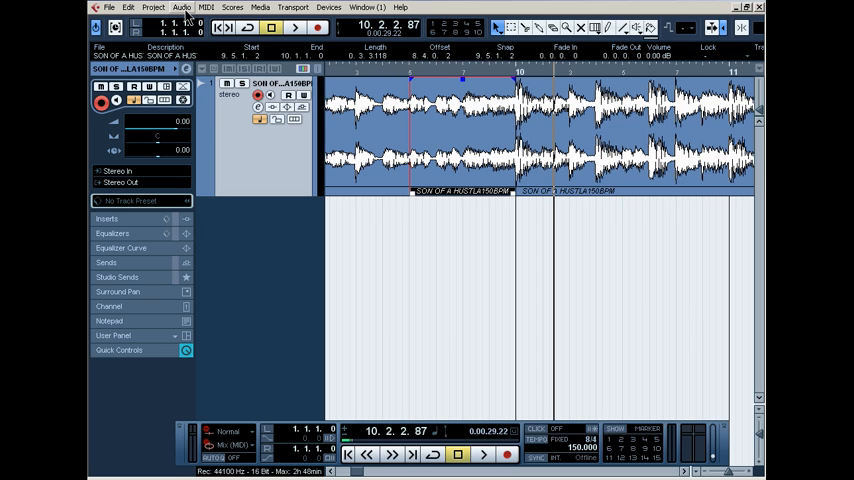
# Load the TapeStop effect for the marked beat section and step through its presets
pyautogui.click(182, 8)
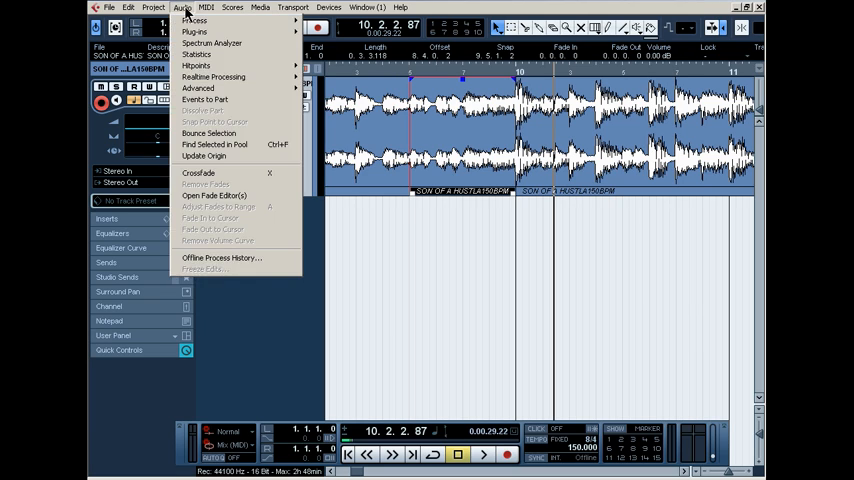
pyautogui.moveTo(196, 34)
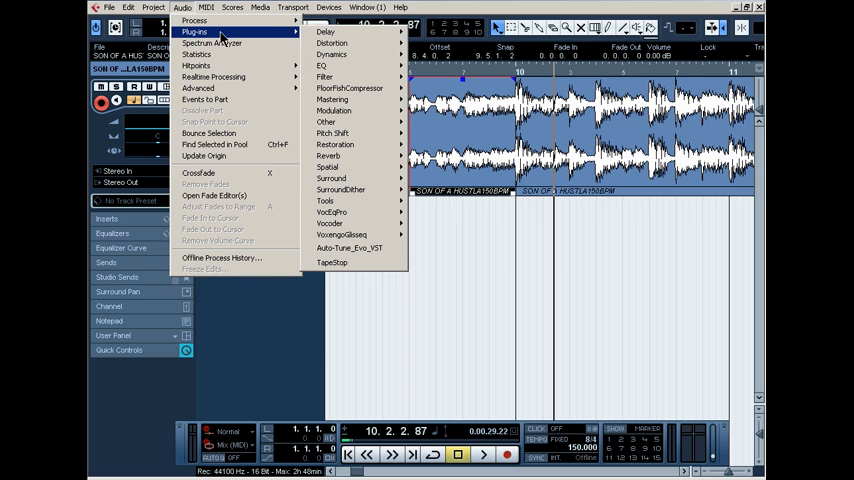
pyautogui.moveTo(340, 132)
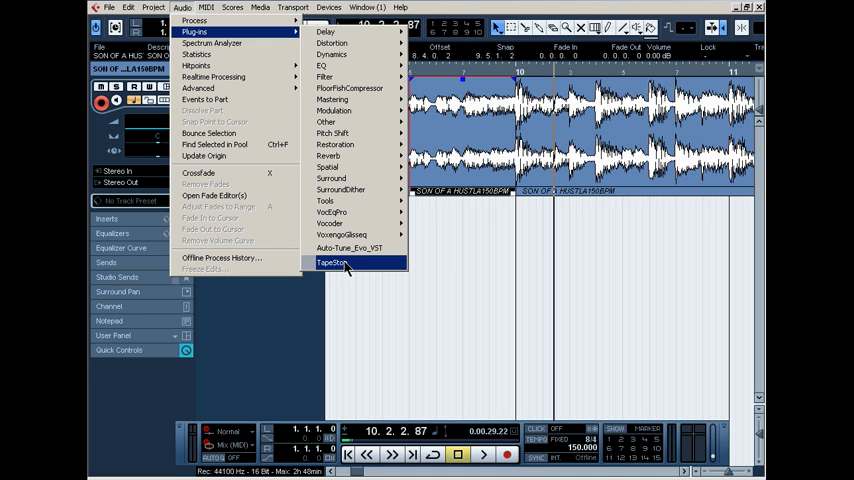
pyautogui.click(336, 264)
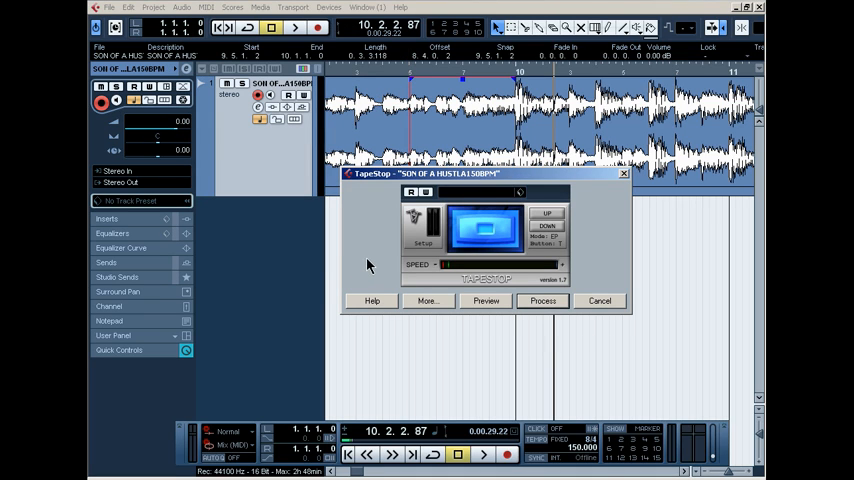
pyautogui.moveTo(410, 256)
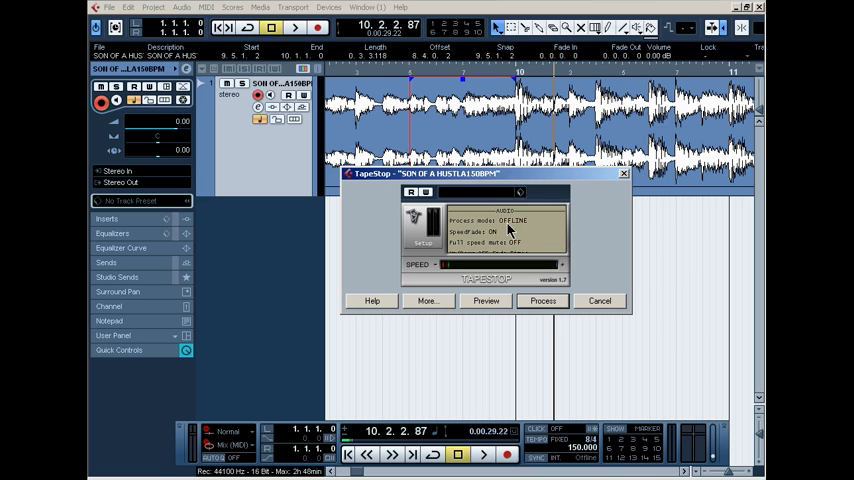
pyautogui.click(508, 220)
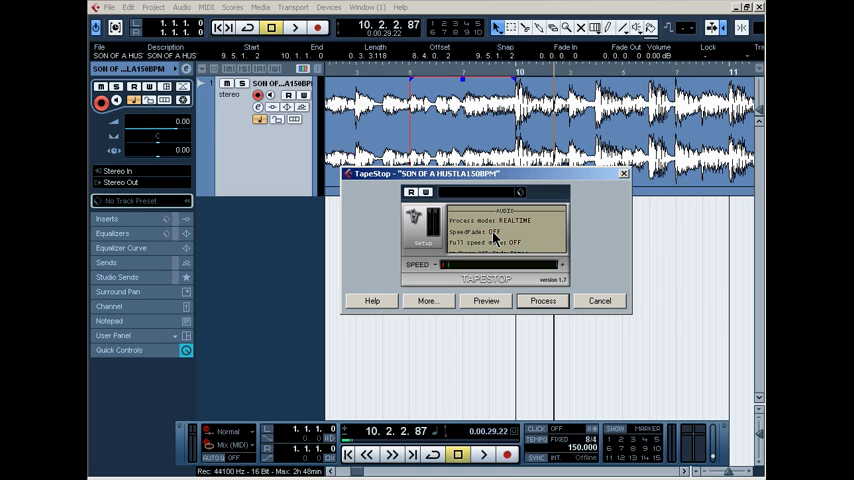
pyautogui.click(504, 220)
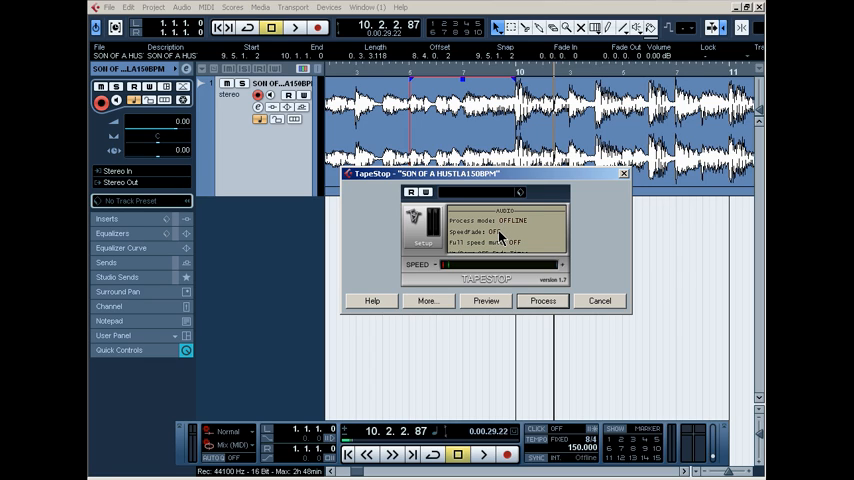
pyautogui.click(490, 232)
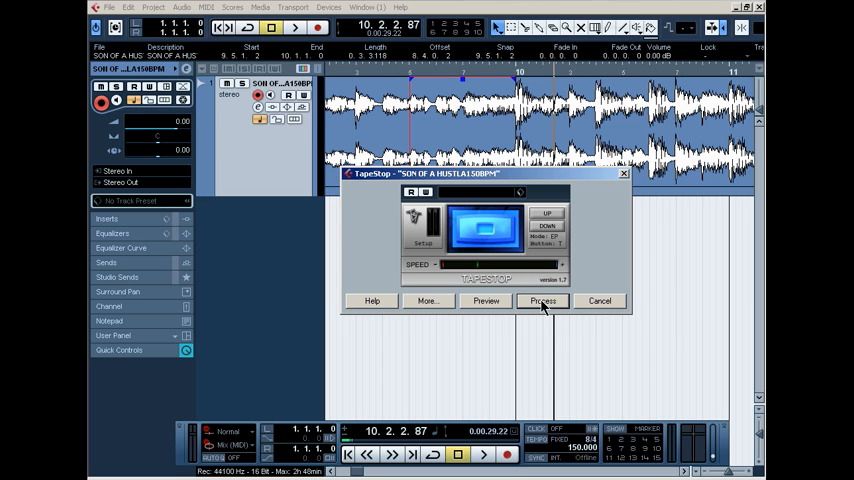
# Process the marked section with the adjusted TapeStop settings
pyautogui.click(542, 300)
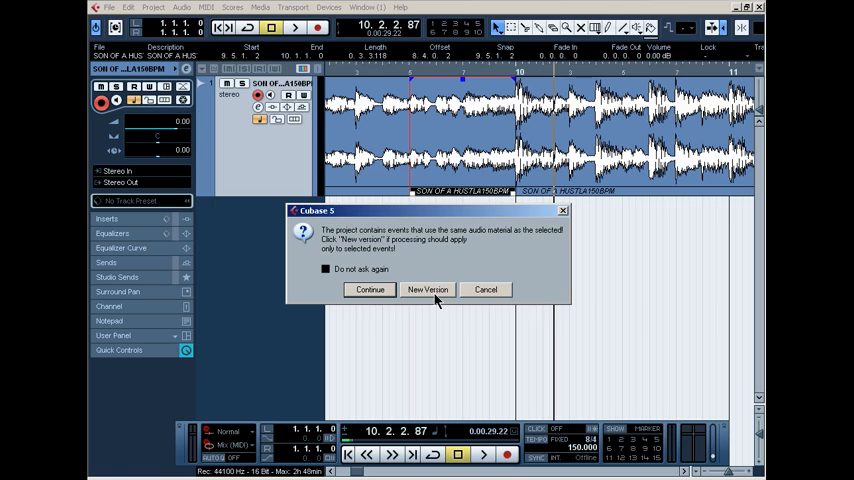
# Apply the TapeStop slowdown to the audio as a new version
pyautogui.click(428, 288)
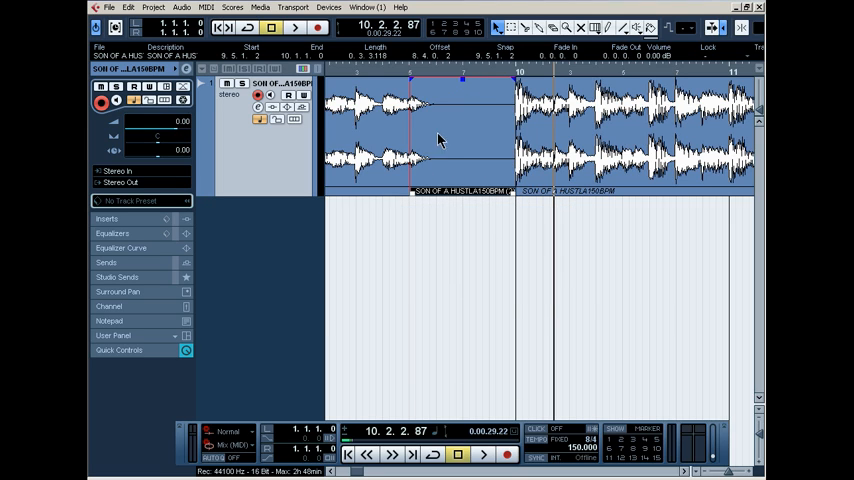
pyautogui.moveTo(470, 108)
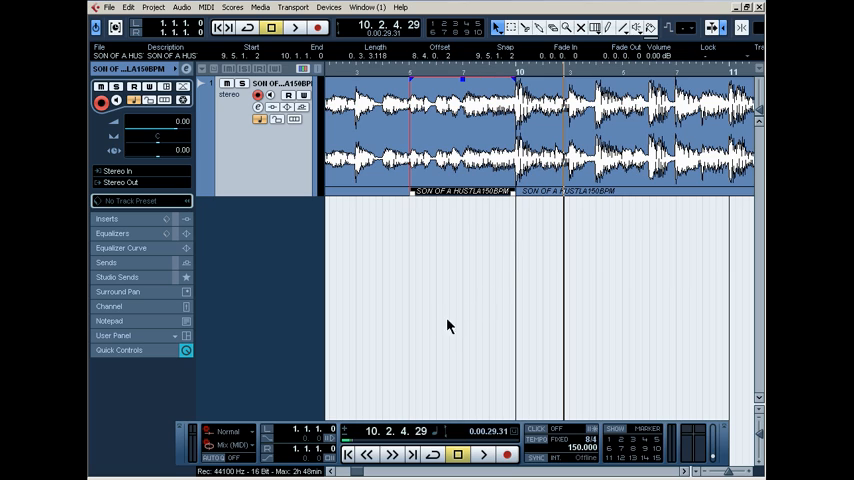
pyautogui.moveTo(404, 128)
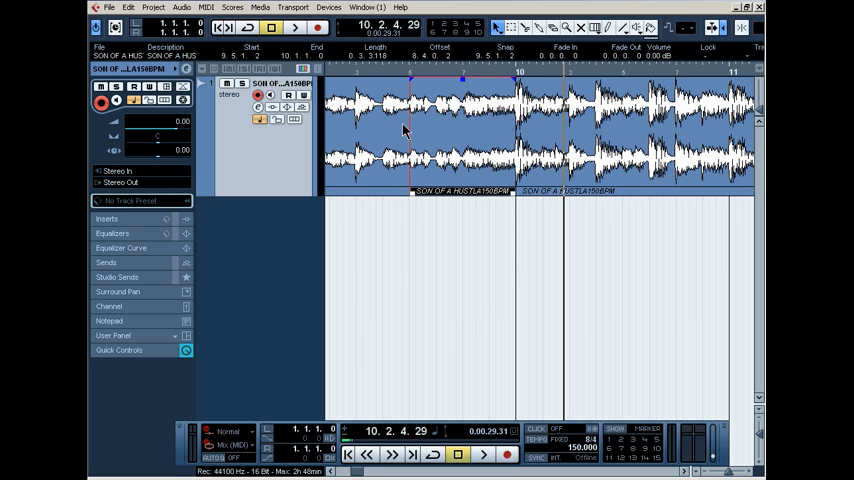
# Process a later beat section with TapeStop as a new version and return to the effects list
pyautogui.click(170, 8)
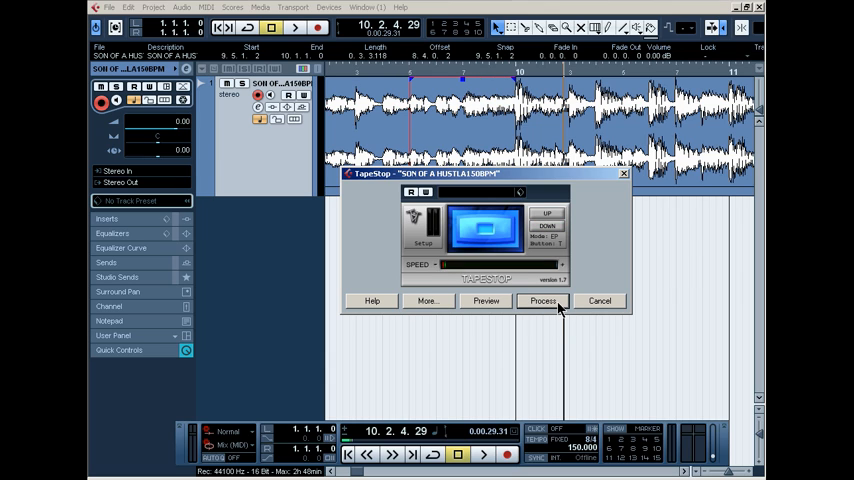
pyautogui.click(544, 300)
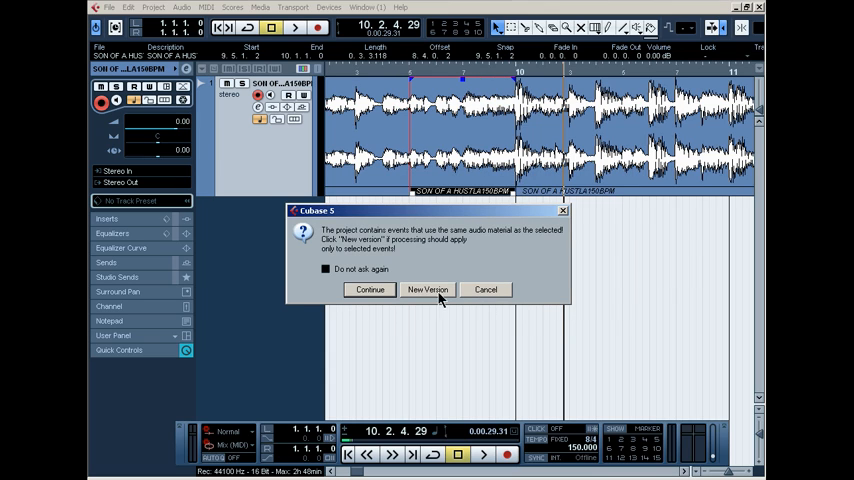
pyautogui.click(428, 288)
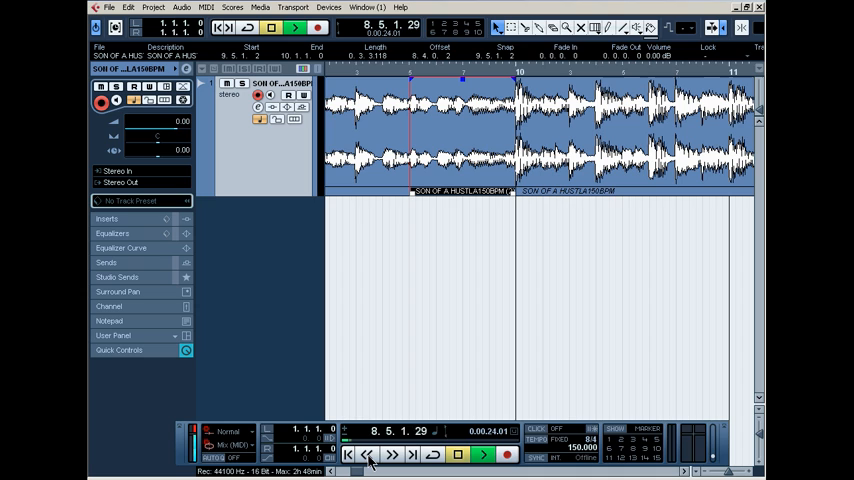
pyautogui.click(400, 452)
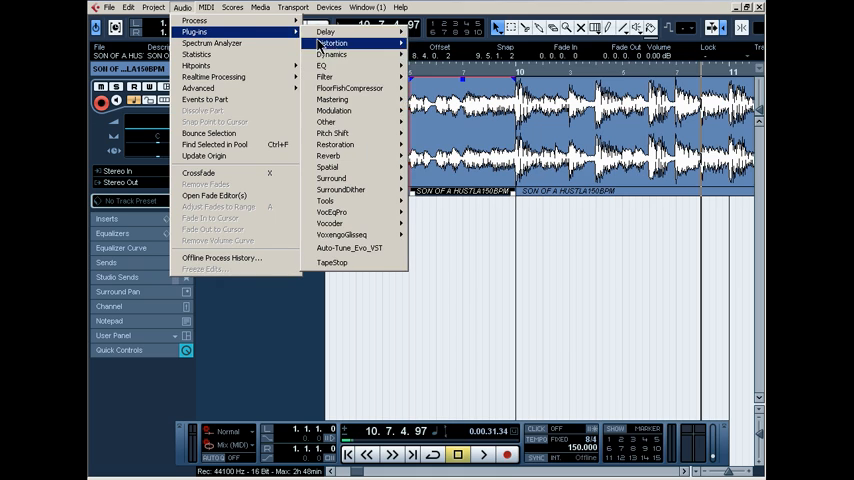
# Render TapeStop onto another beat section so its waveform tapers into silence
pyautogui.click(336, 264)
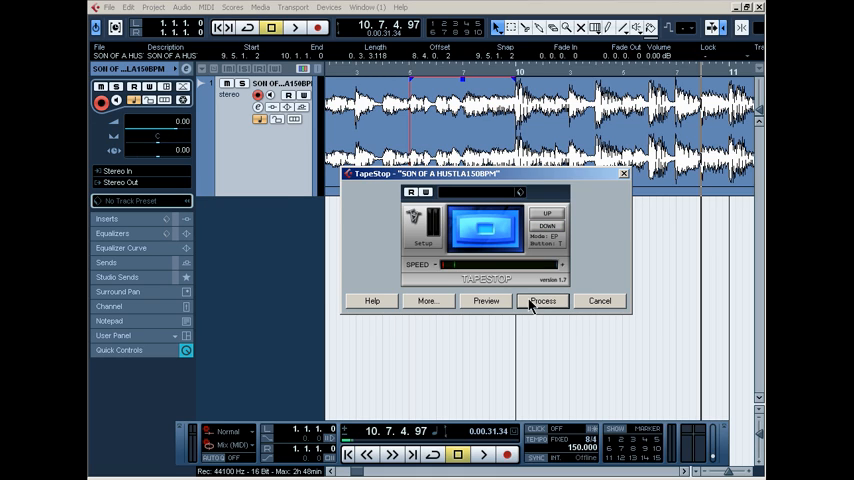
pyautogui.click(540, 300)
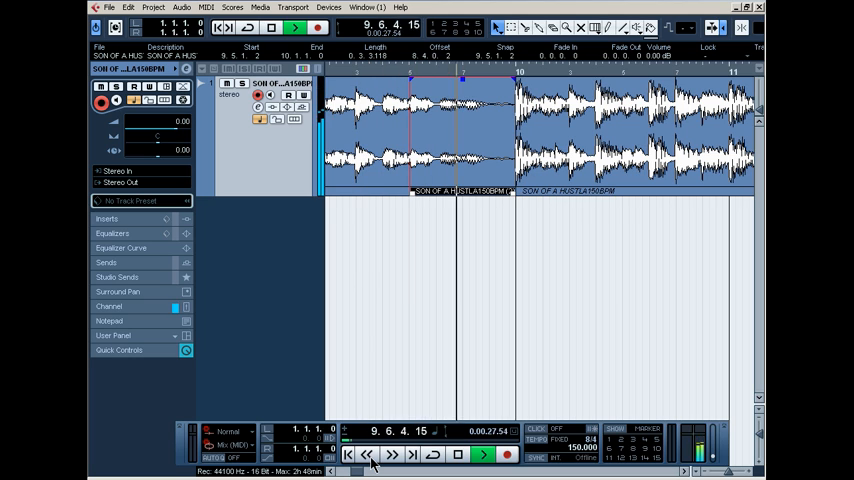
pyautogui.click(484, 456)
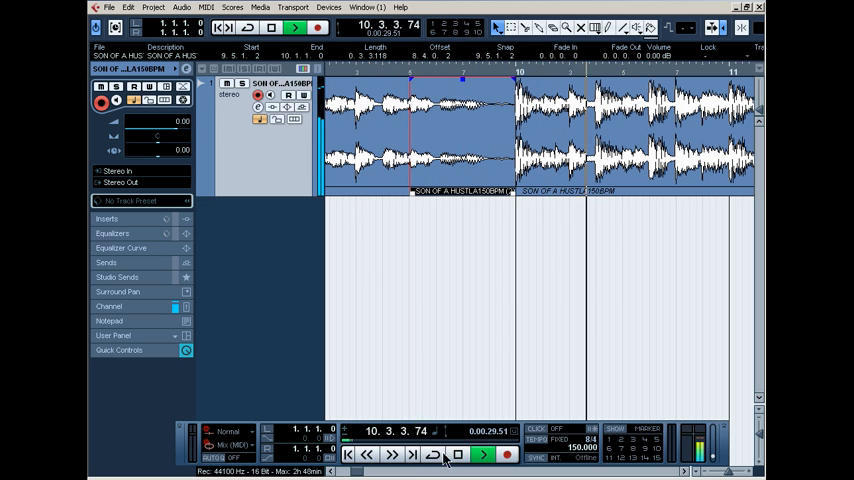
pyautogui.click(464, 456)
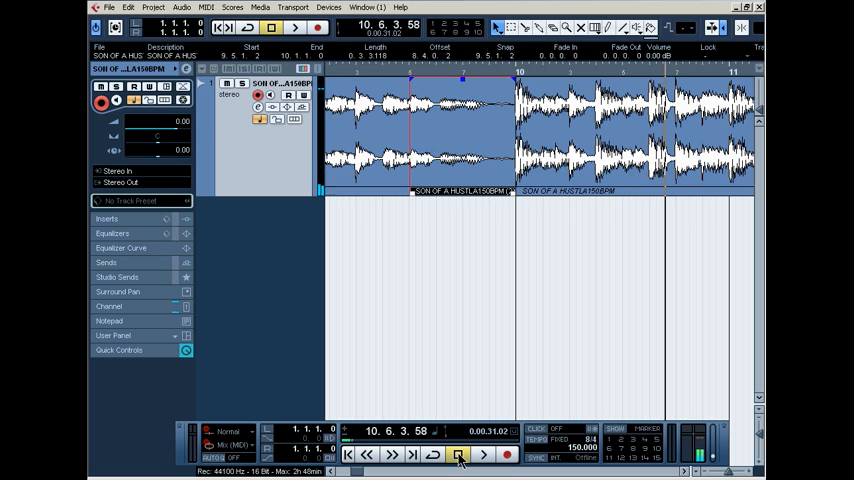